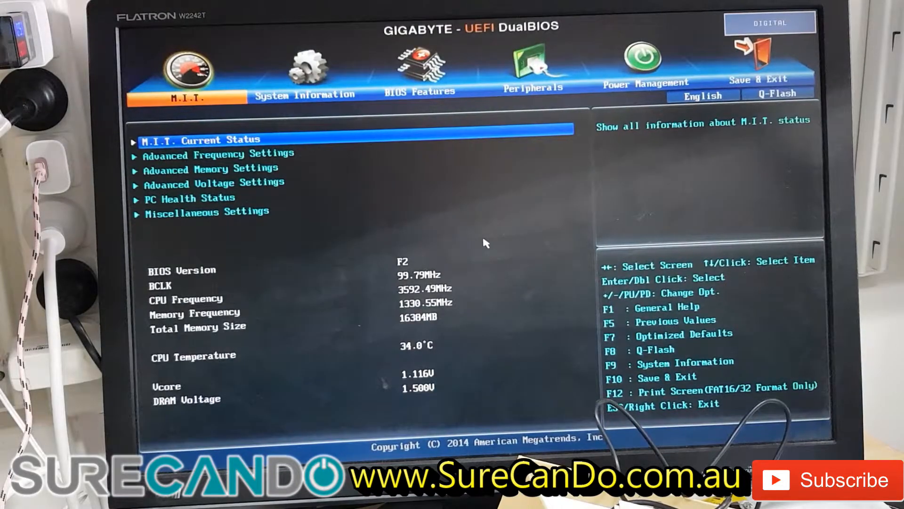
{"action": "mouse_move", "coordinate": [630, 197]}
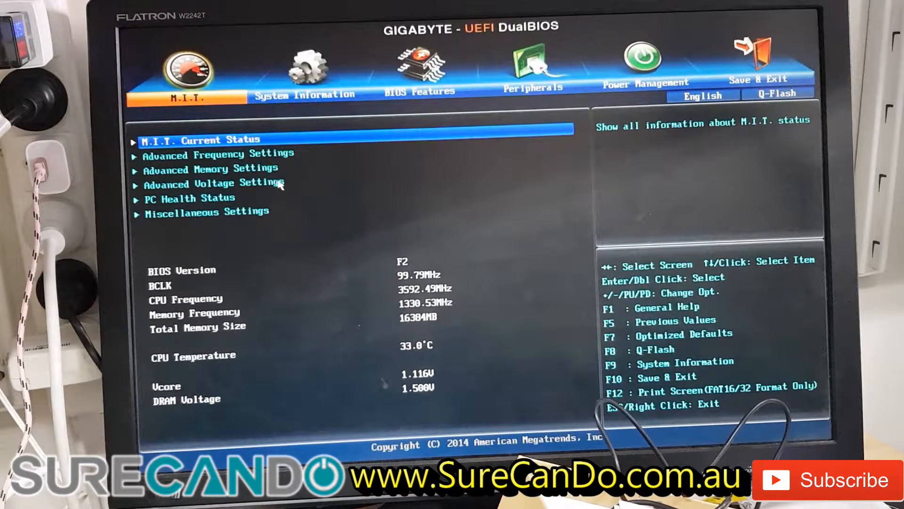
{"action": "mouse_move", "coordinate": [355, 144]}
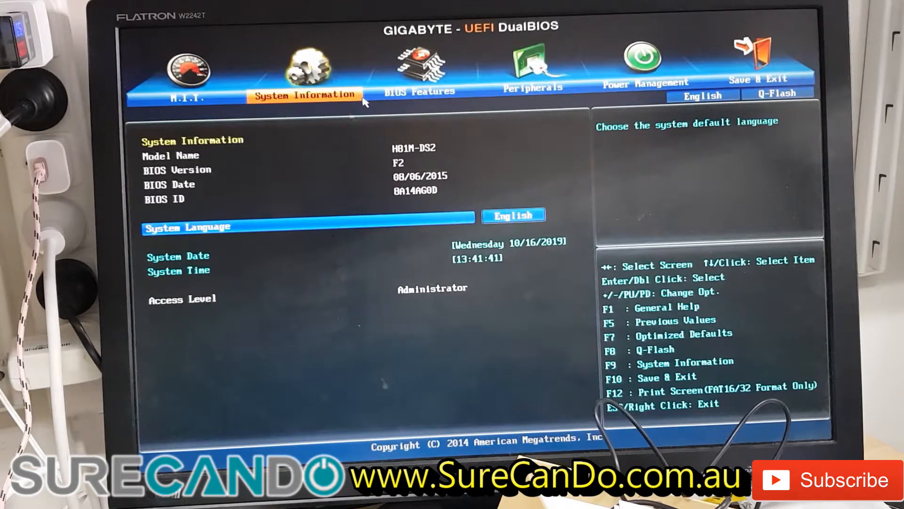
Step: Show the BIOS Features page with boot option priorities and boot settings
{"action": "left_click", "coordinate": [419, 69]}
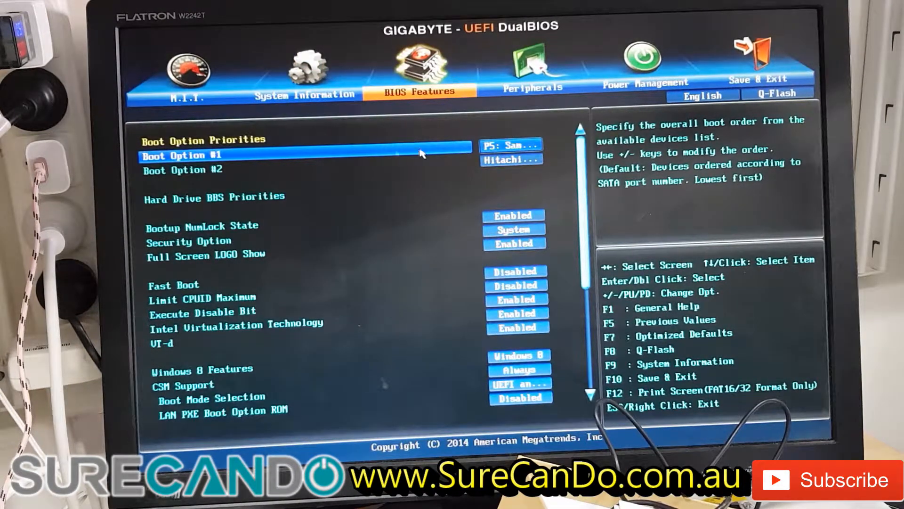
{"action": "left_click", "coordinate": [509, 145]}
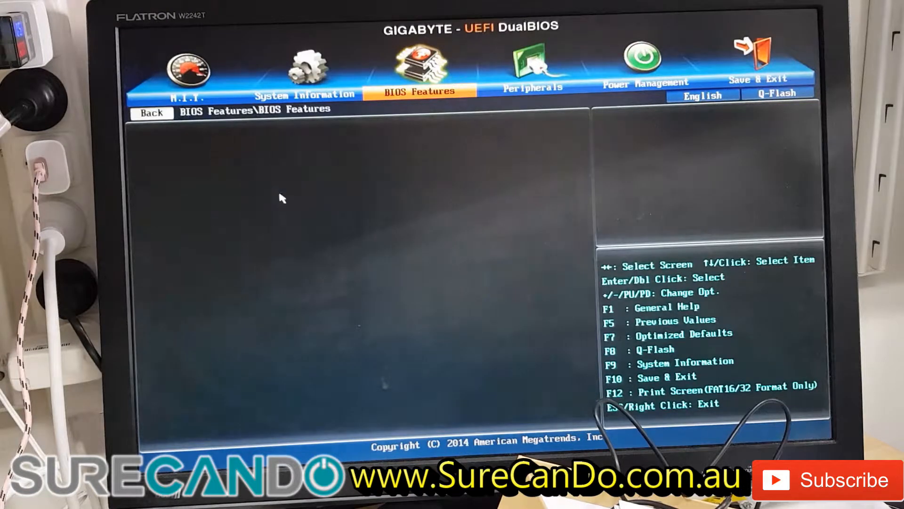
{"action": "mouse_move", "coordinate": [437, 192]}
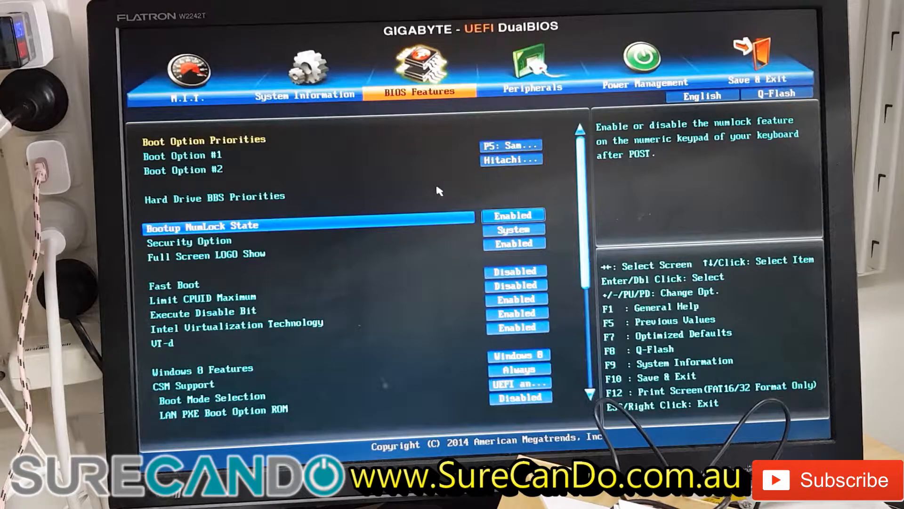
{"action": "key", "text": "Down"}
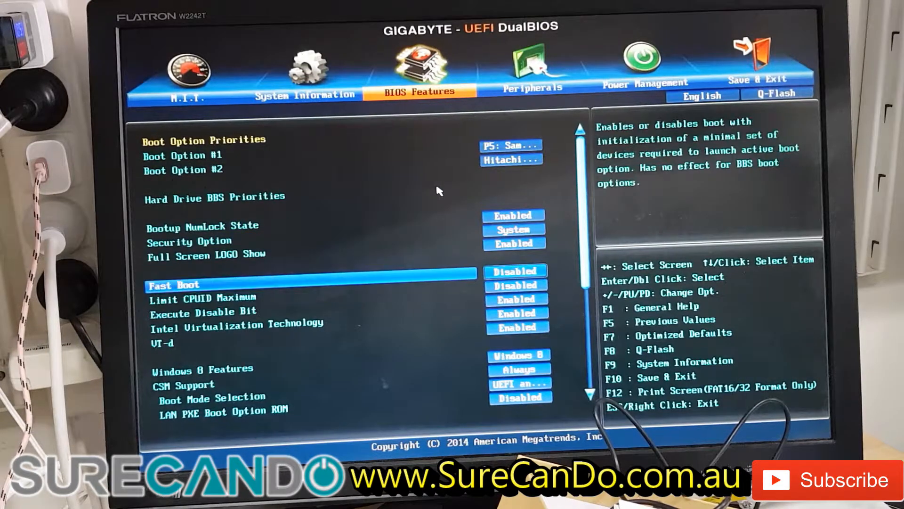
{"action": "key", "text": "down"}
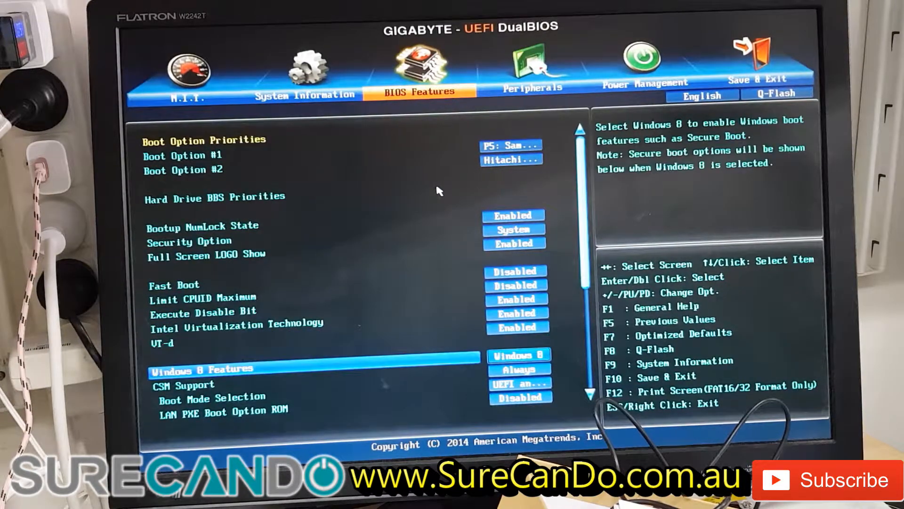
{"action": "left_click", "coordinate": [532, 69]}
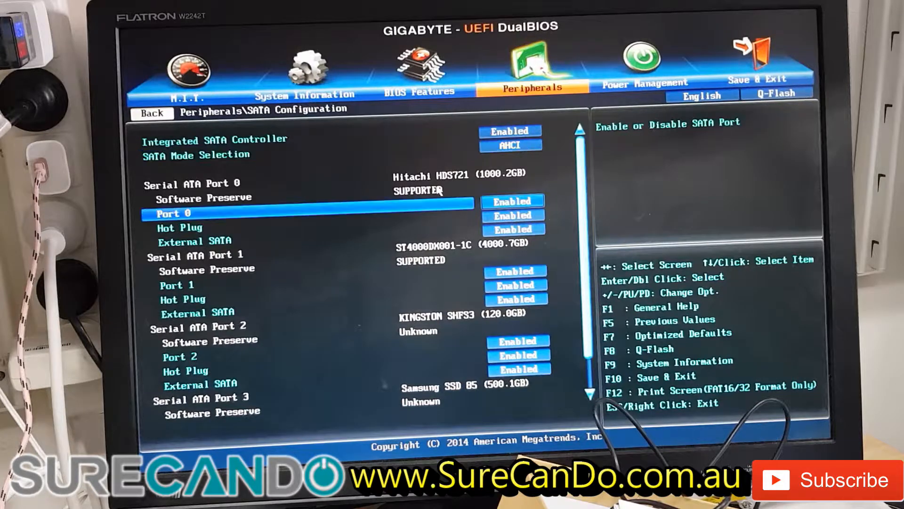
Step: Review the SATA port entries and return to Integrated SATA Controller, confirming AHCI mode is enabled
{"action": "key", "text": "Down"}
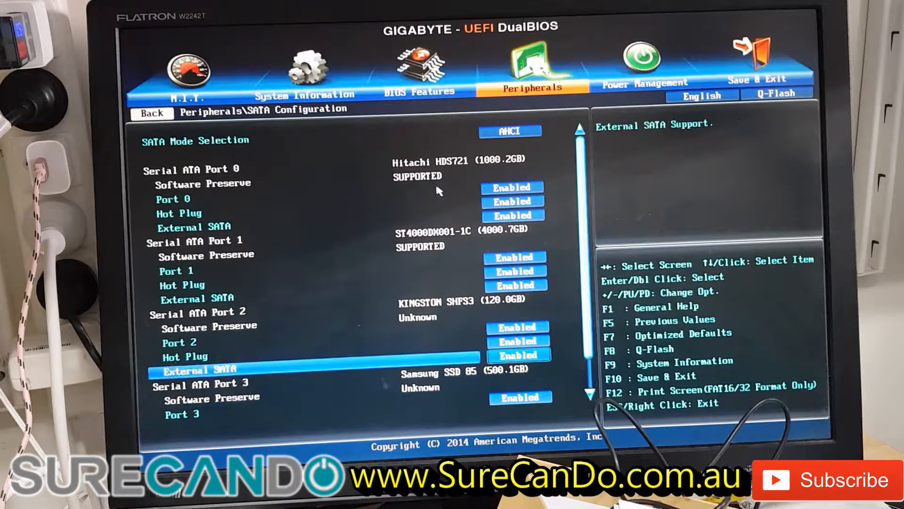
{"action": "key", "text": "up"}
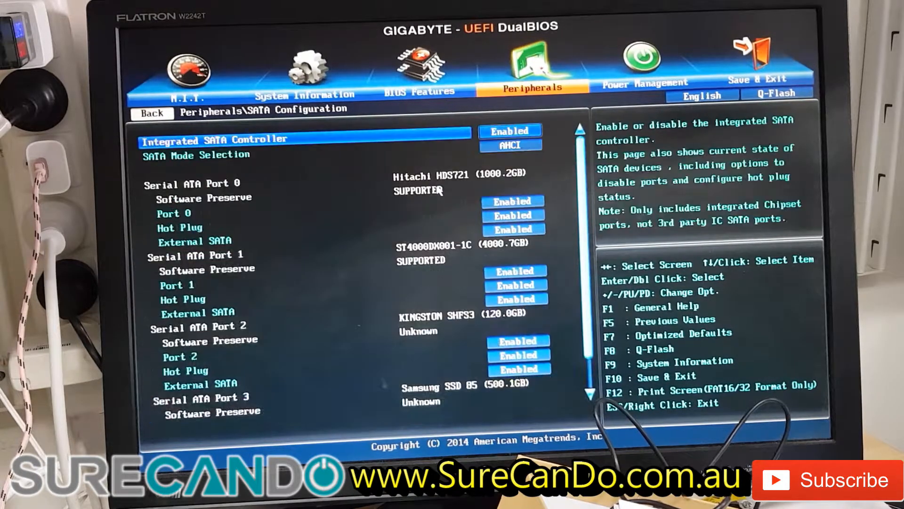
Step: Set SATA Mode Selection to IDE on the SATA Configuration page
{"action": "scroll", "scroll_direction": "down", "scroll_amount": 3}
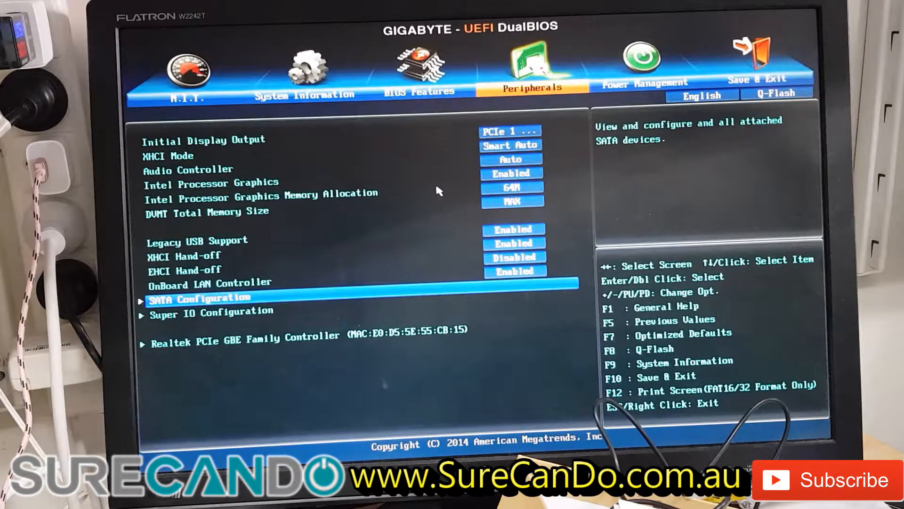
{"action": "double_click", "coordinate": [198, 298]}
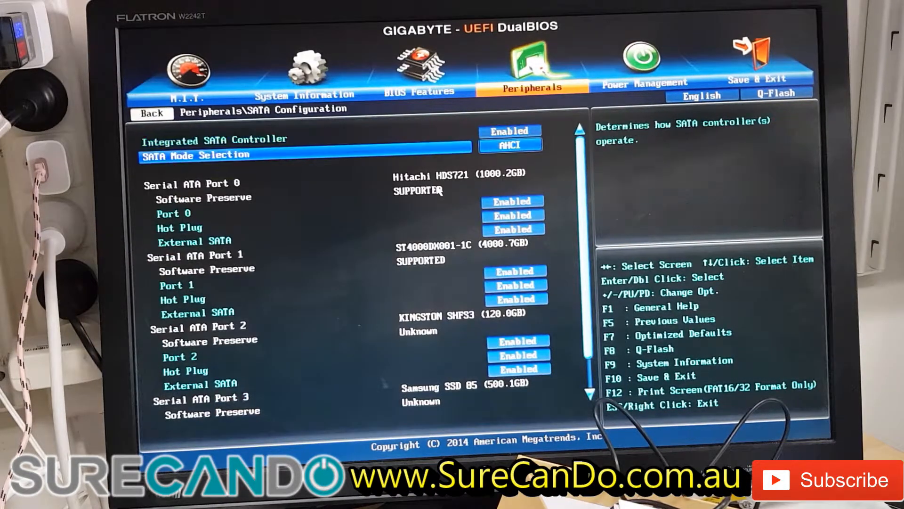
{"action": "left_click", "coordinate": [509, 144]}
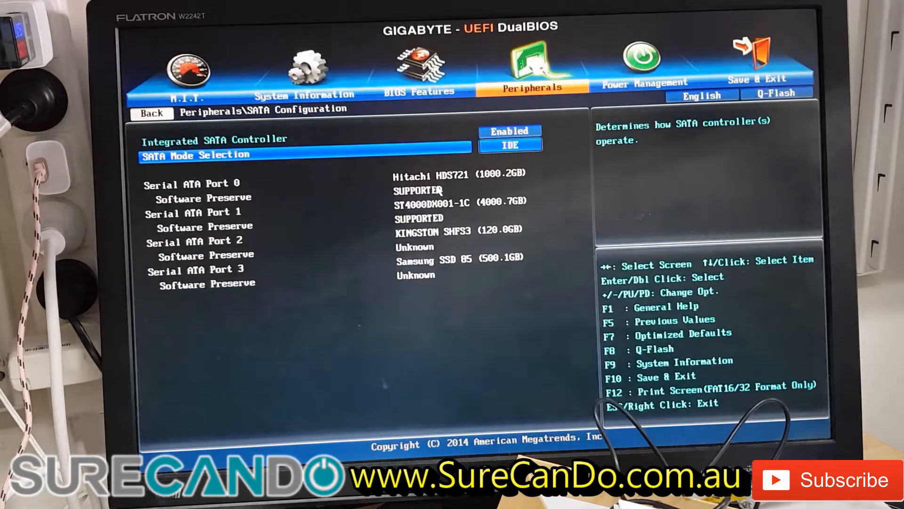